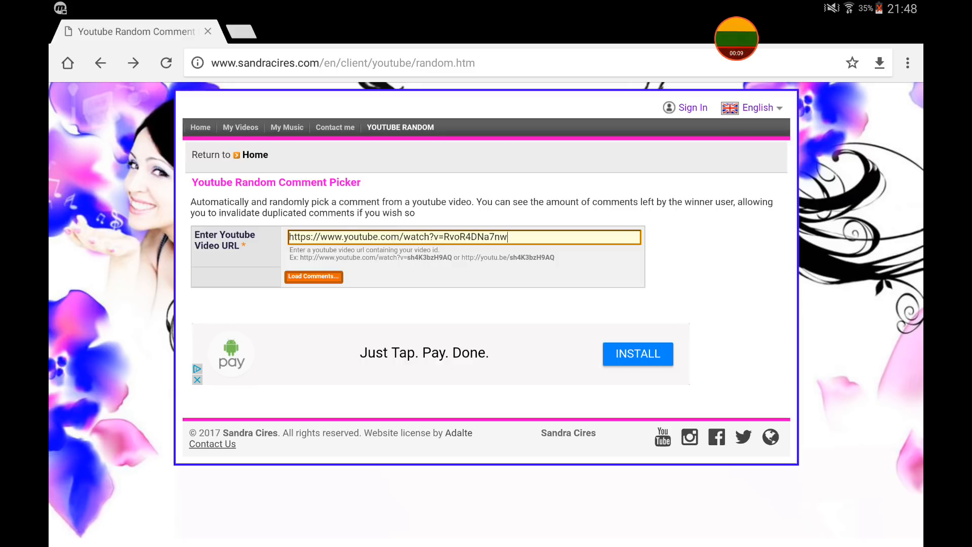
# - Start loading the comments from the entered YouTube video link
pyautogui.click(313, 275)
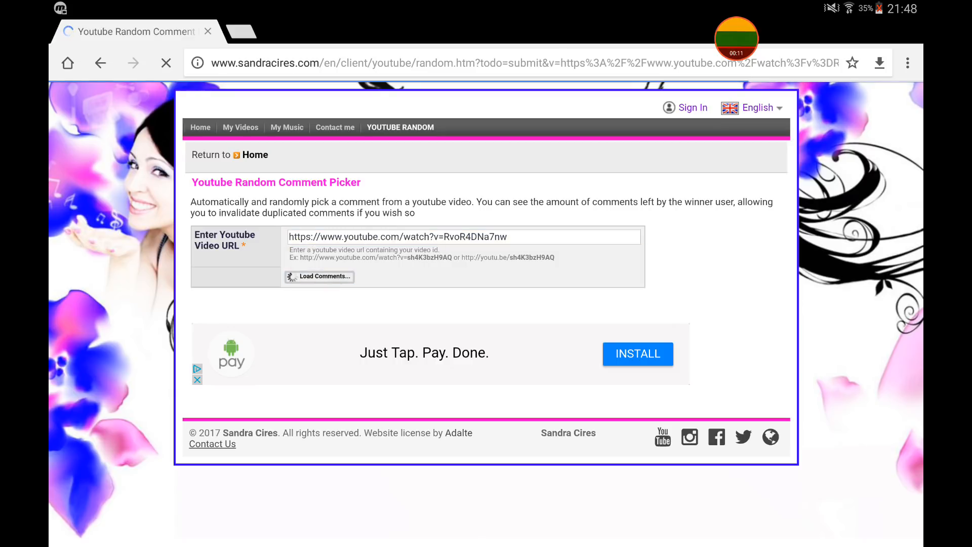
# - Load all 349 comments and randomly draw a winner, comment #112 from page 2
pyautogui.click(320, 276)
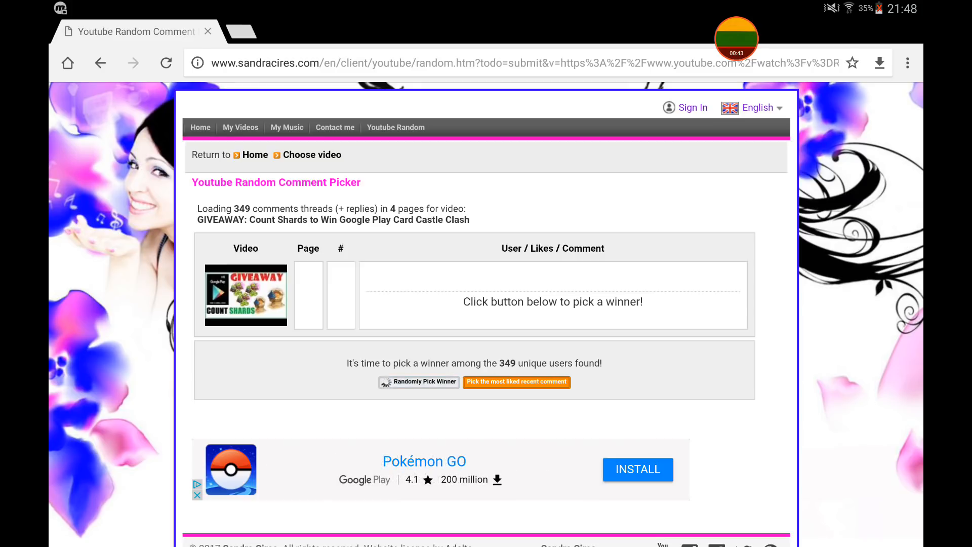
pyautogui.click(419, 381)
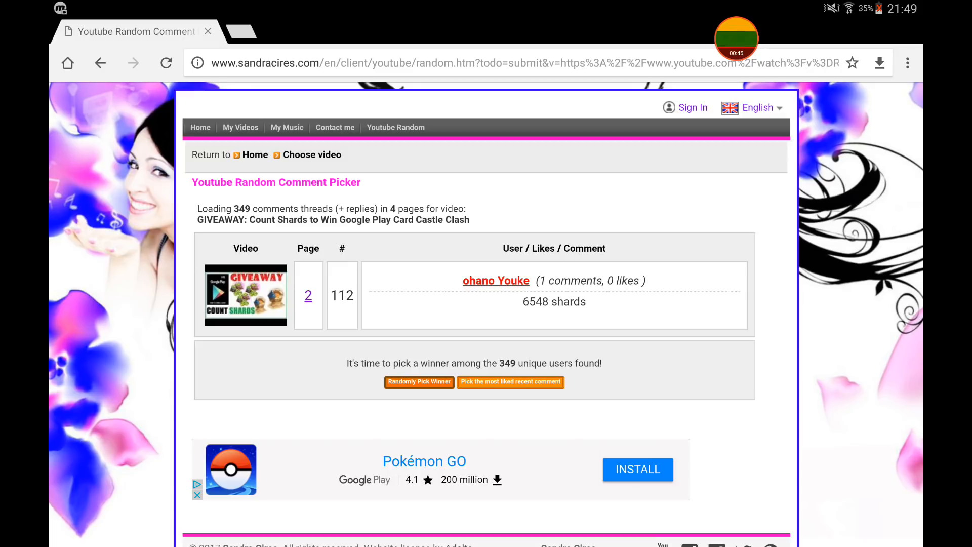